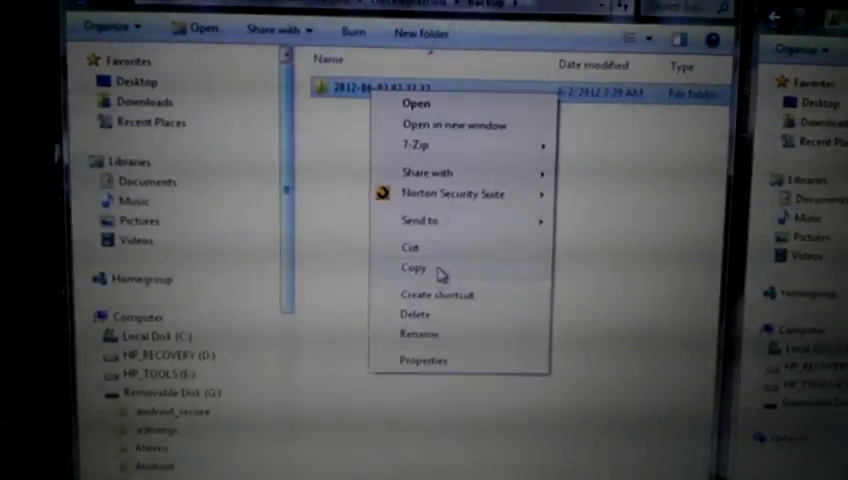
- Copy the newest dated backup folder from the removable disk's backup folder
{"action": "left_click", "coordinate": [412, 267]}
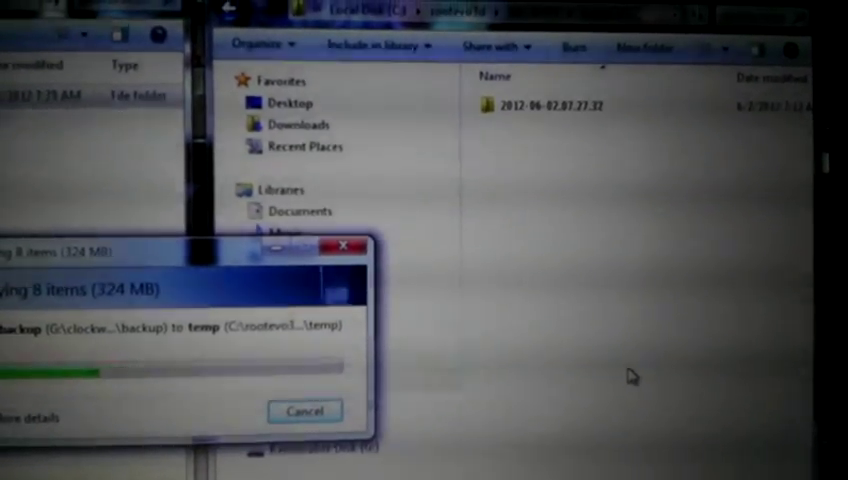